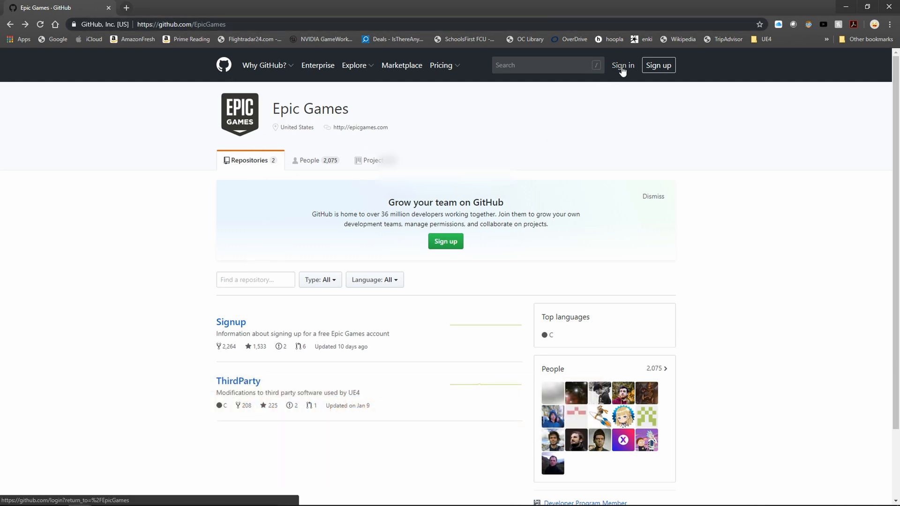
Step: Sign in to GitHub and return to the Epic Games organization page
left_click(621, 64)
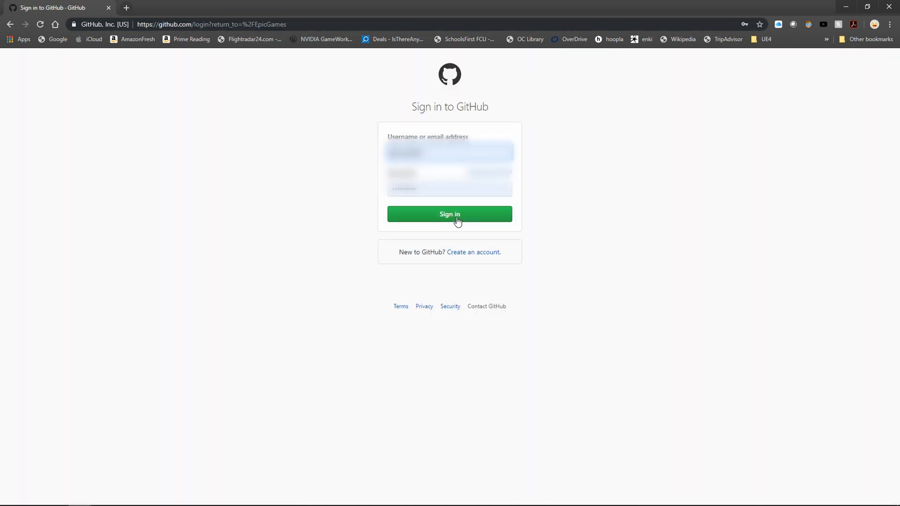
left_click(449, 214)
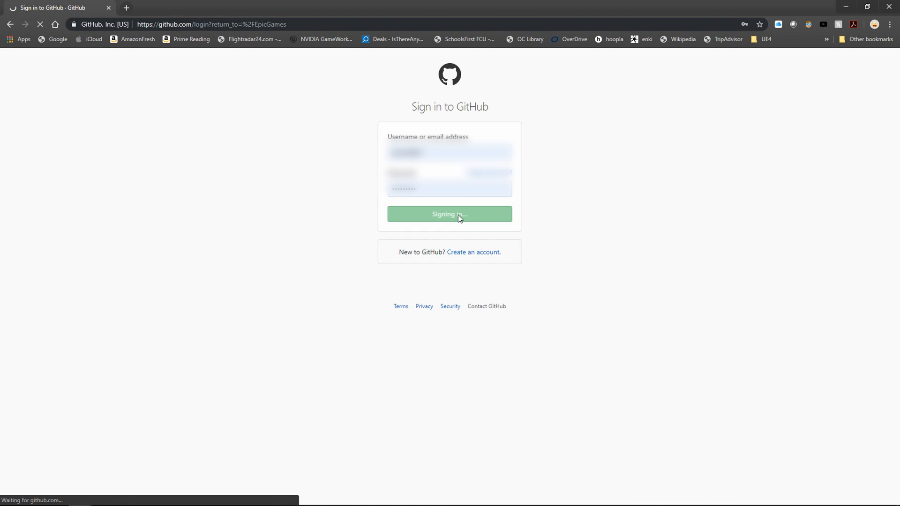
left_click(449, 214)
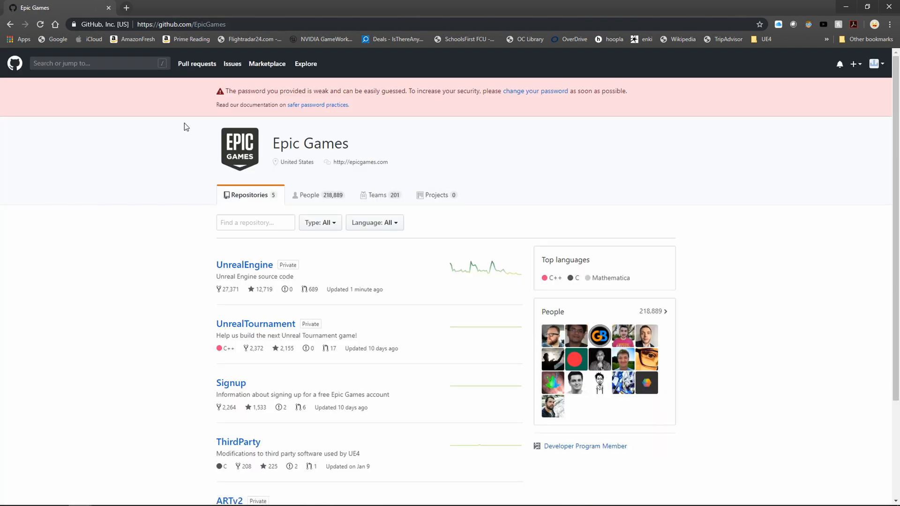
mouse_move(241, 246)
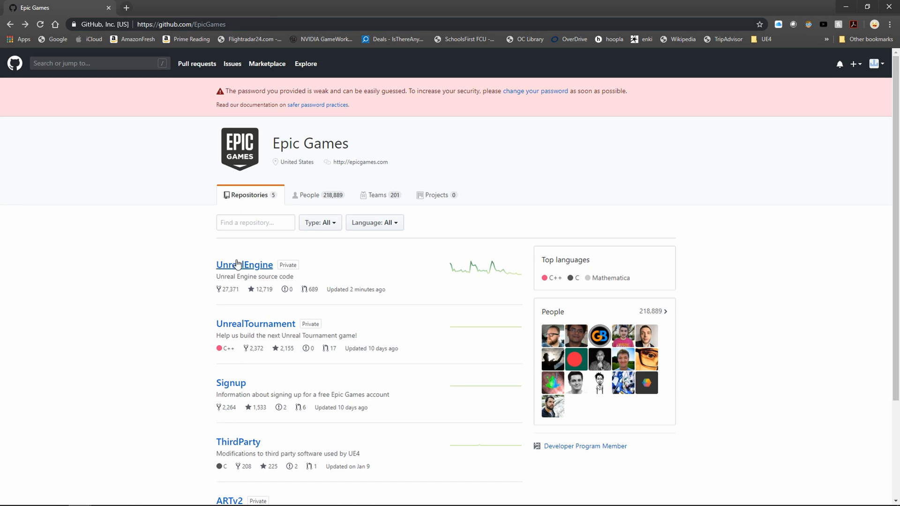
Step: Download the UnrealEngine release branch source from its repository as a ZIP
left_click(244, 264)
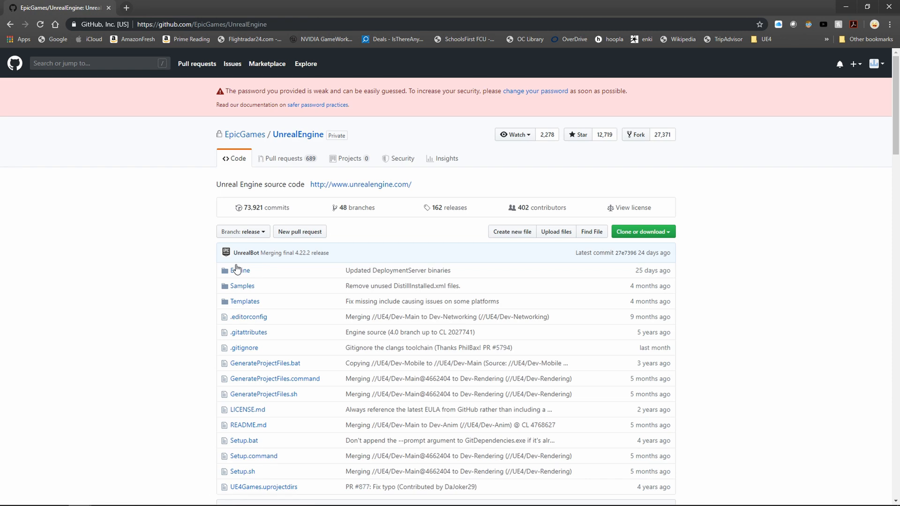
mouse_move(354, 249)
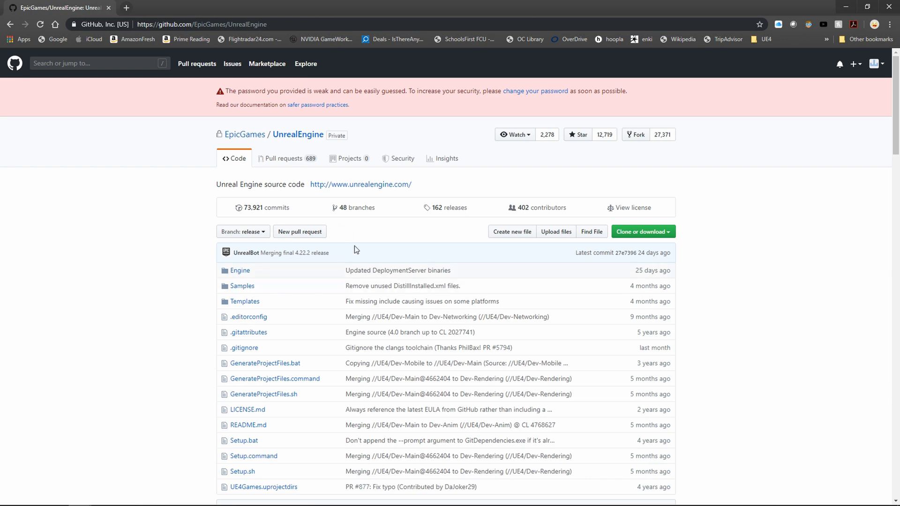
mouse_move(414, 251)
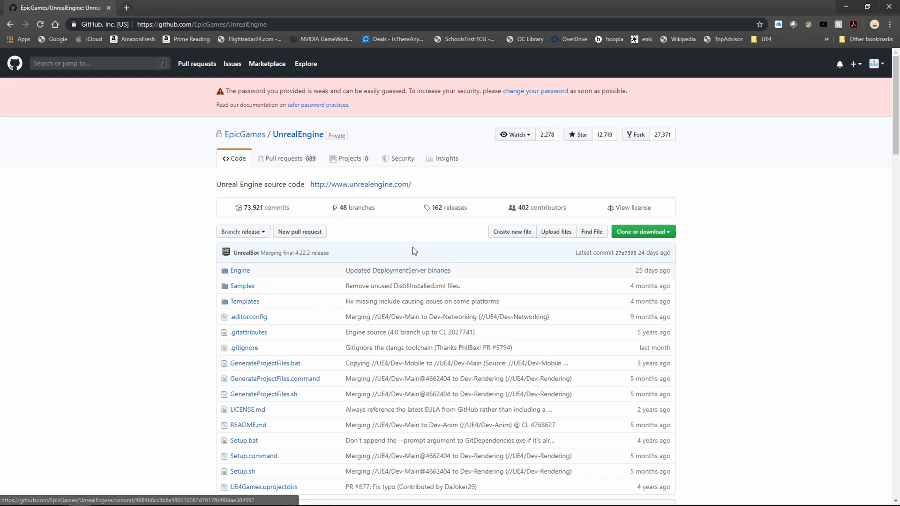
mouse_move(662, 266)
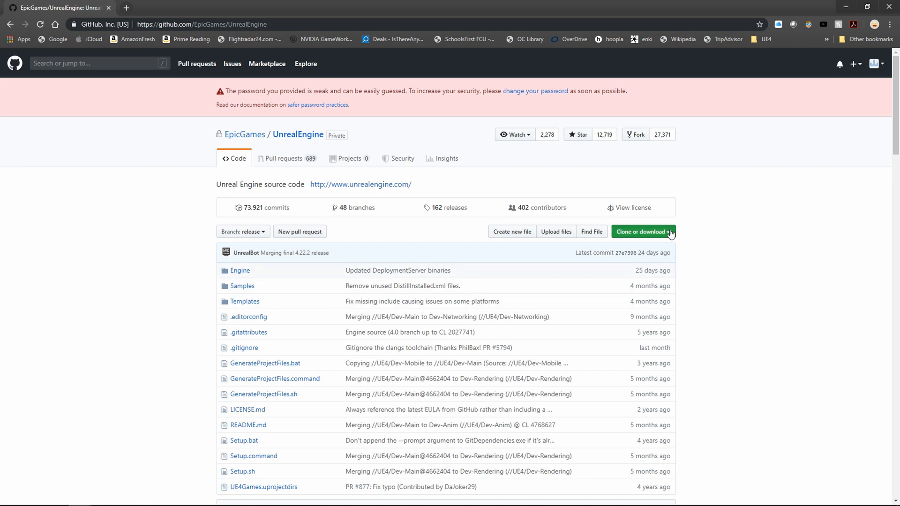
left_click(641, 231)
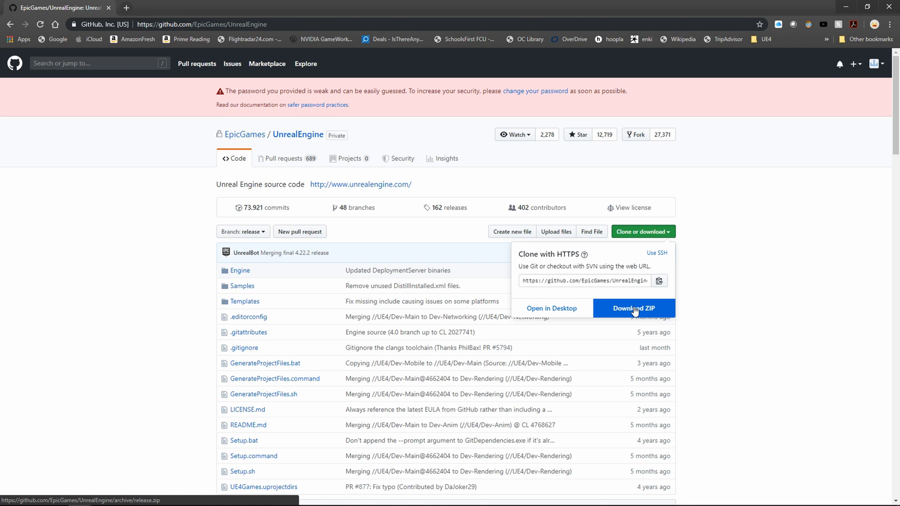
mouse_move(149, 230)
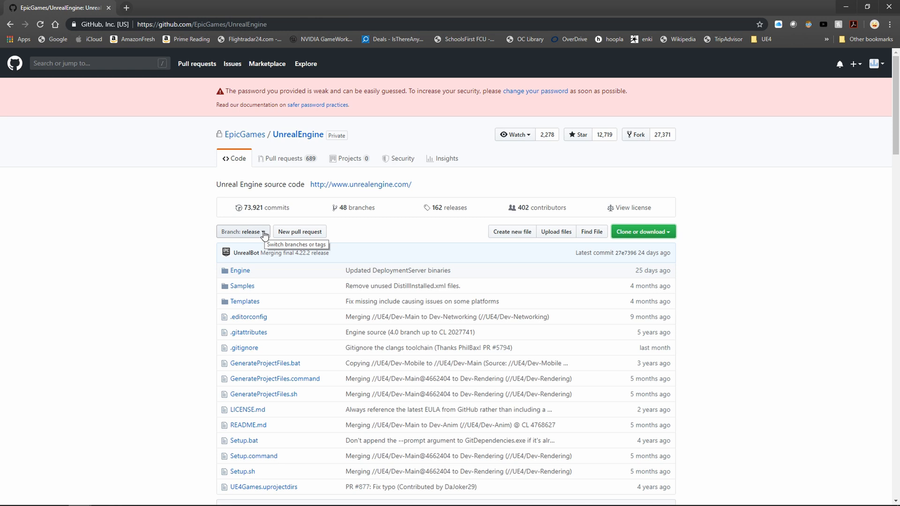
left_click(243, 231)
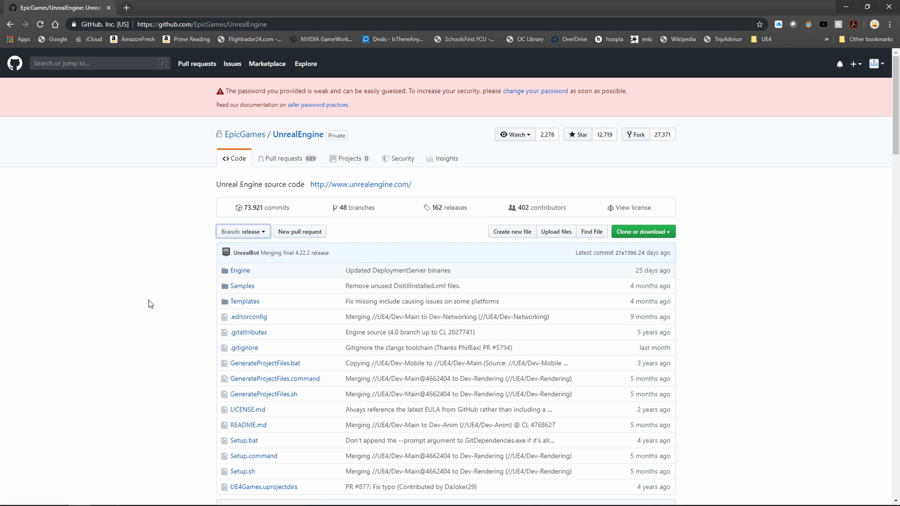
left_click(642, 231)
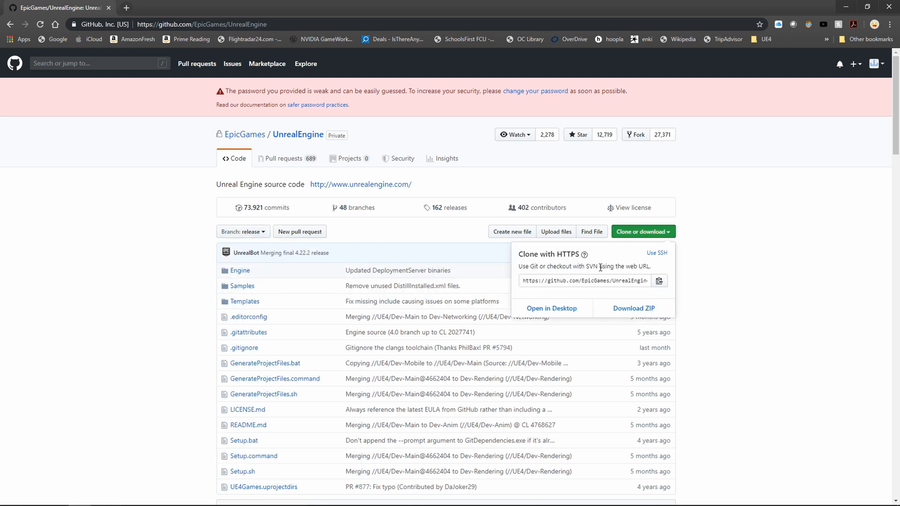
left_click(633, 308)
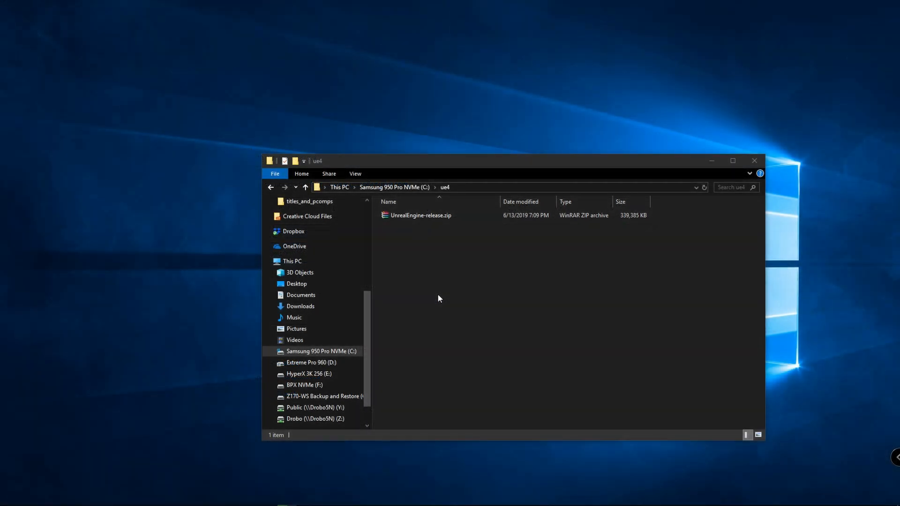
mouse_move(417, 230)
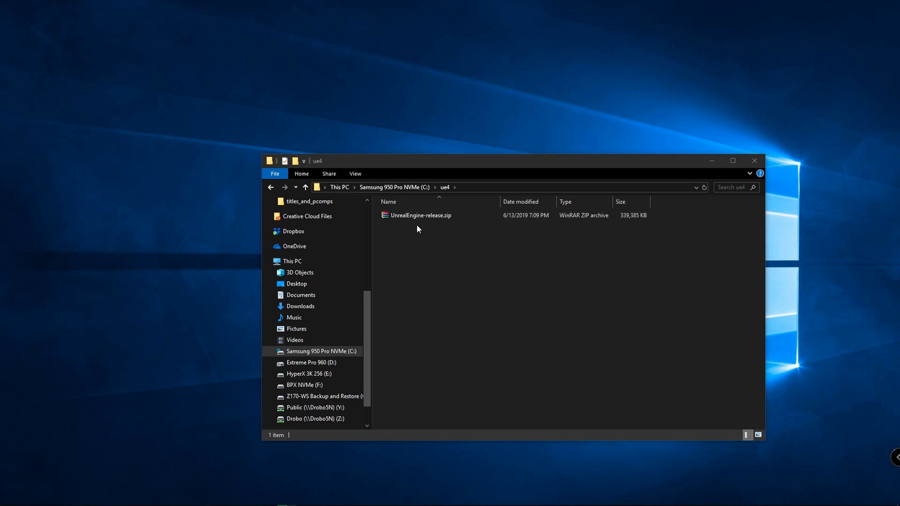
mouse_move(434, 232)
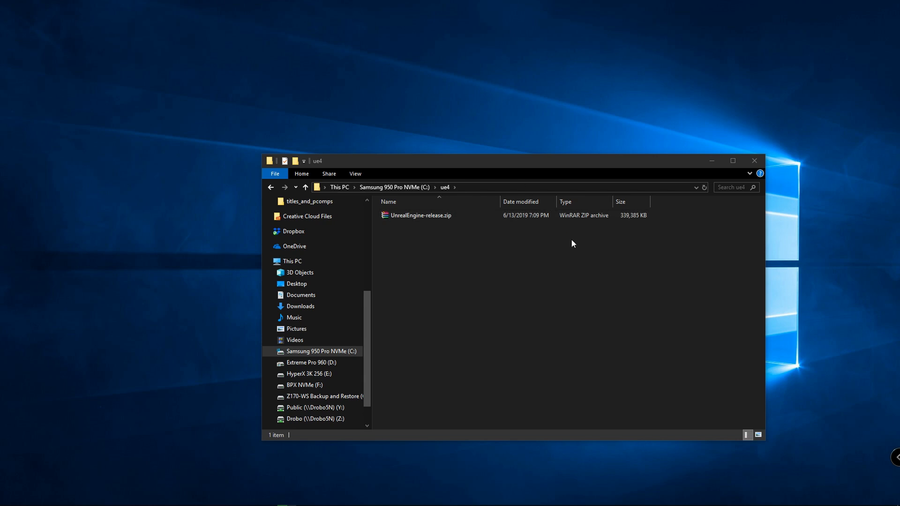
mouse_move(526, 193)
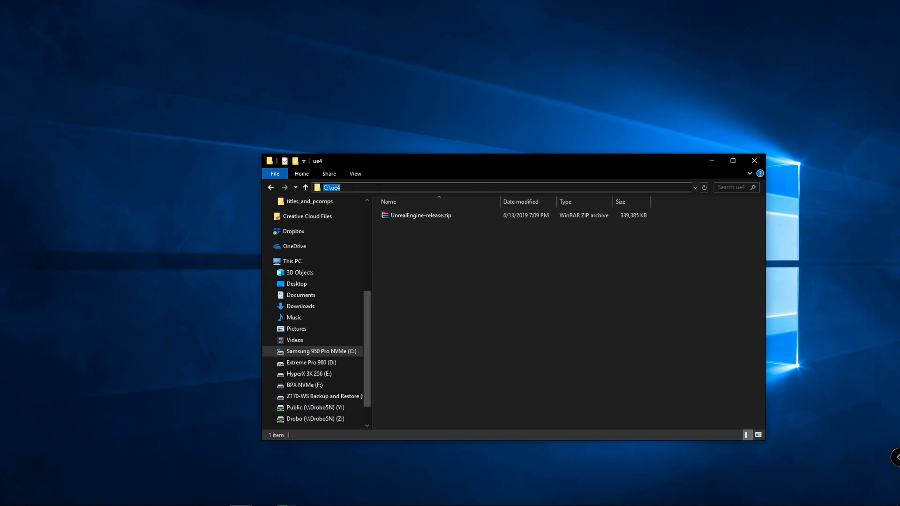
mouse_move(340, 179)
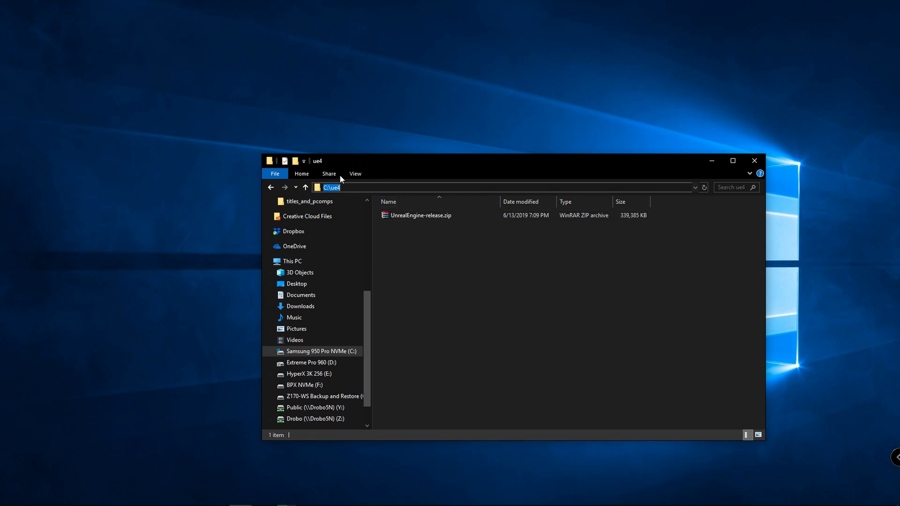
mouse_move(518, 314)
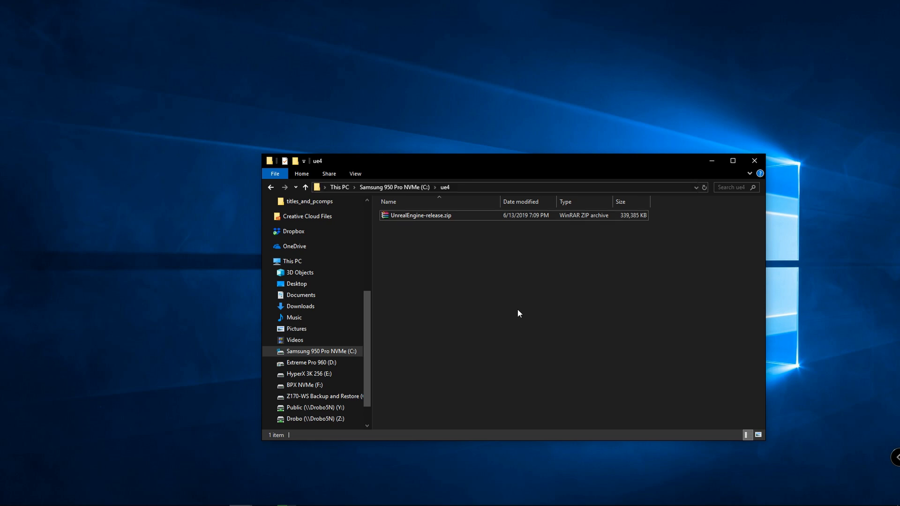
mouse_move(456, 297)
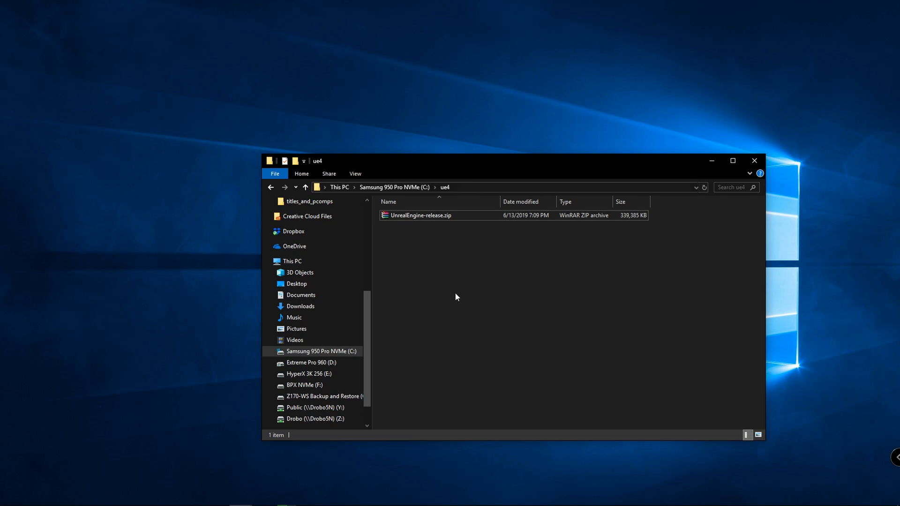
Step: Open the extracted UnrealEngine-release folder and run Setup.bat as administrator
left_click(421, 215)
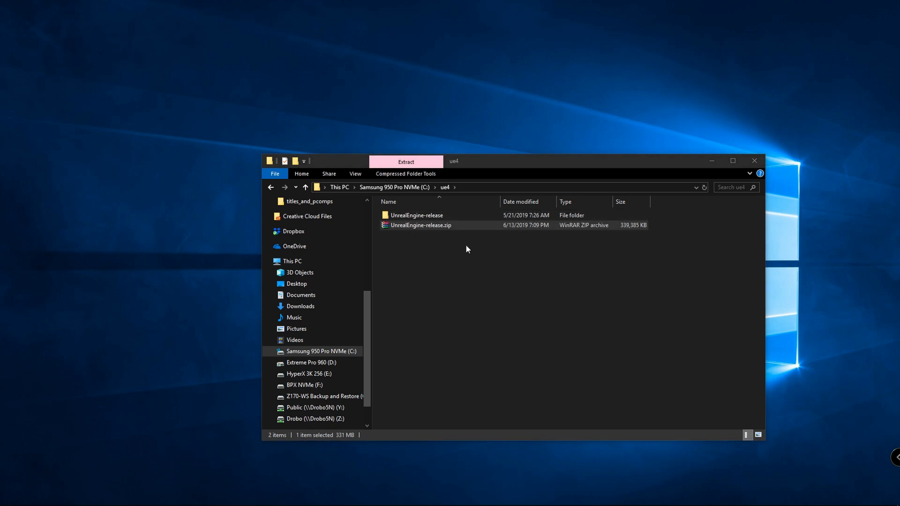
double_click(415, 214)
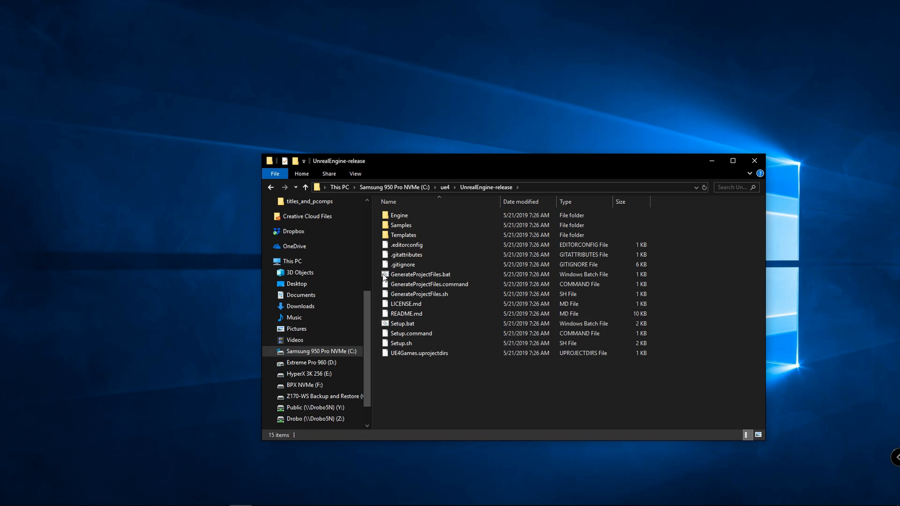
mouse_move(464, 278)
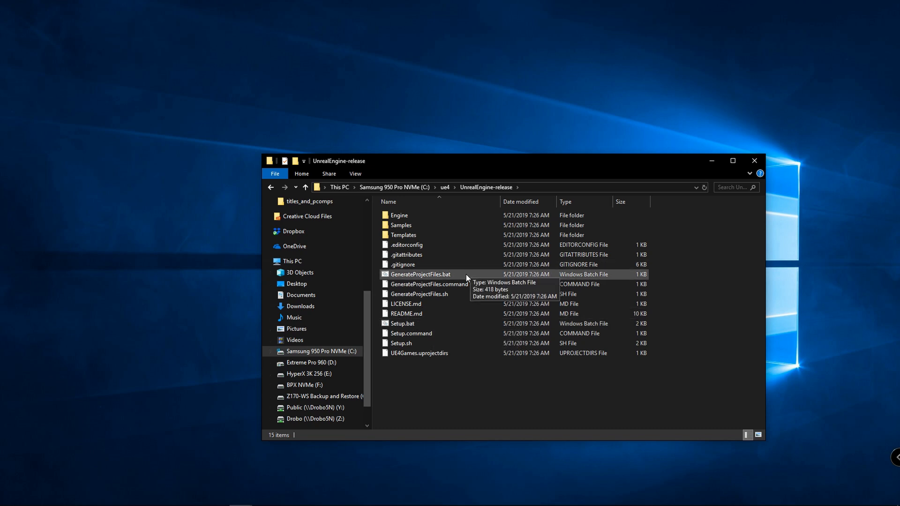
right_click(402, 322)
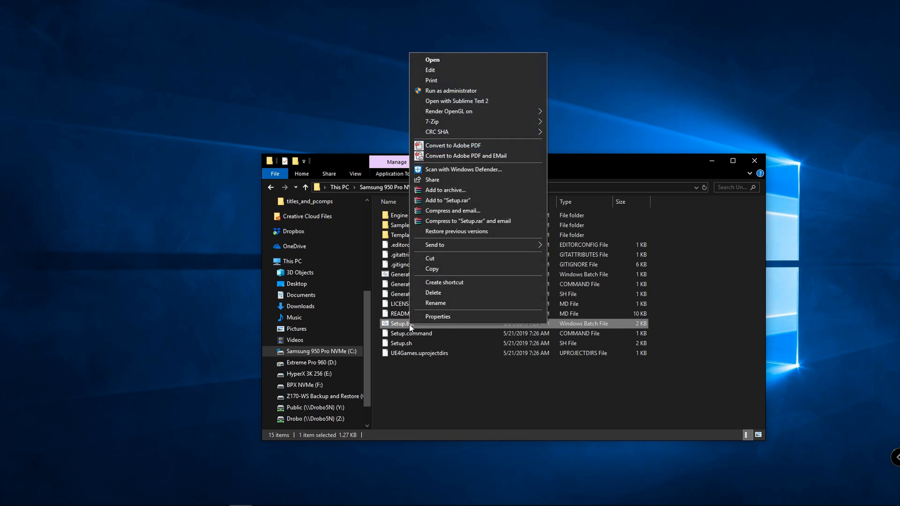
mouse_move(501, 220)
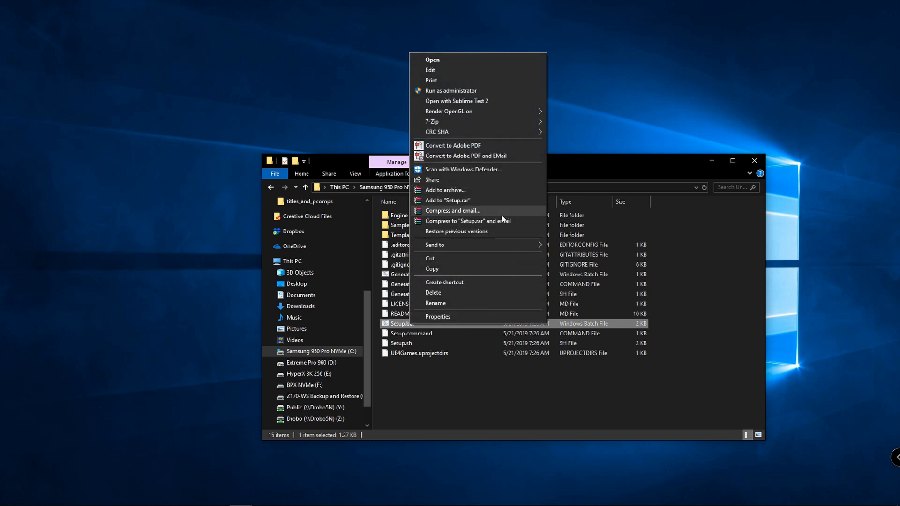
mouse_move(488, 93)
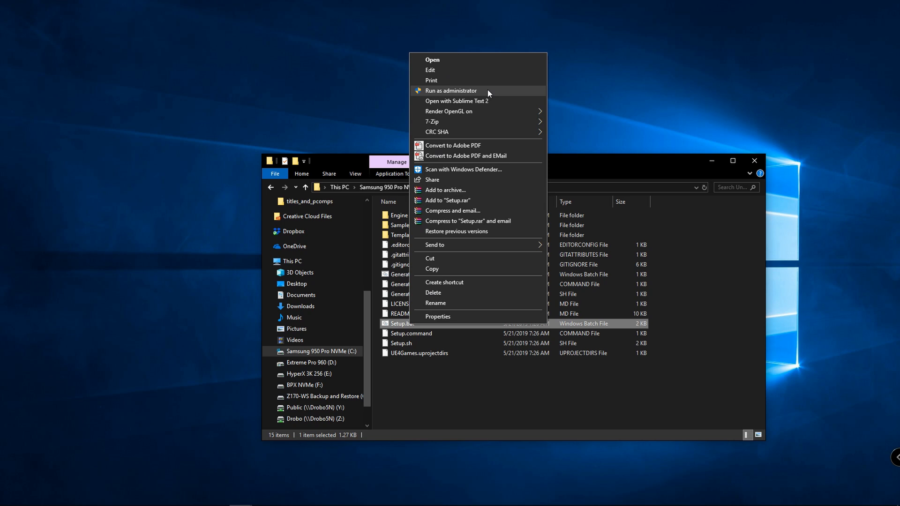
left_click(450, 90)
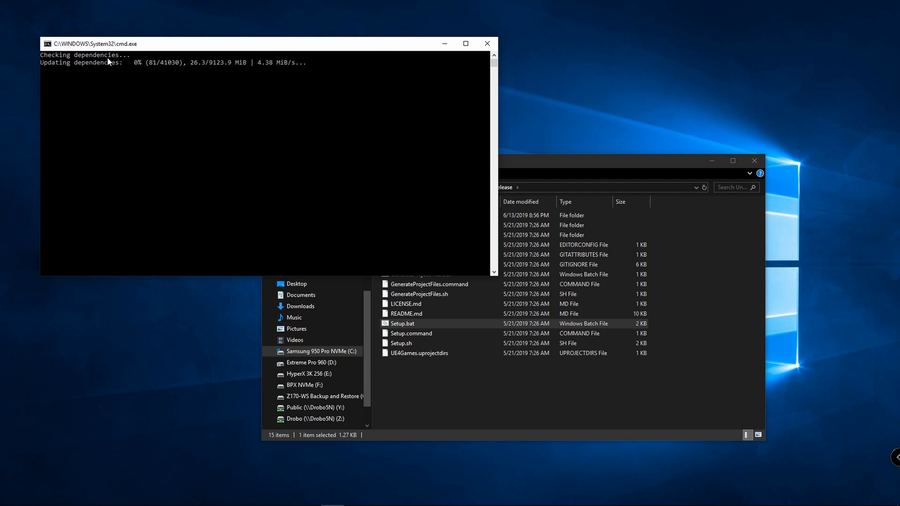
mouse_move(259, 68)
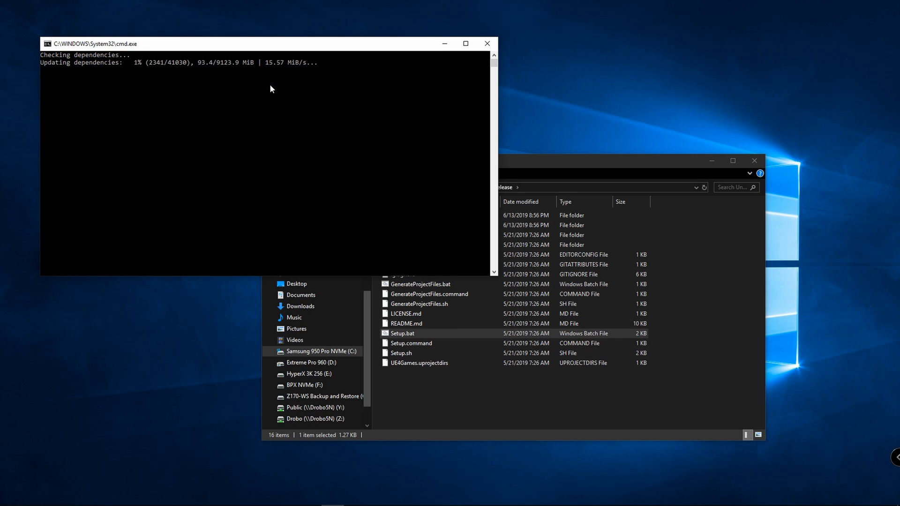
mouse_move(280, 113)
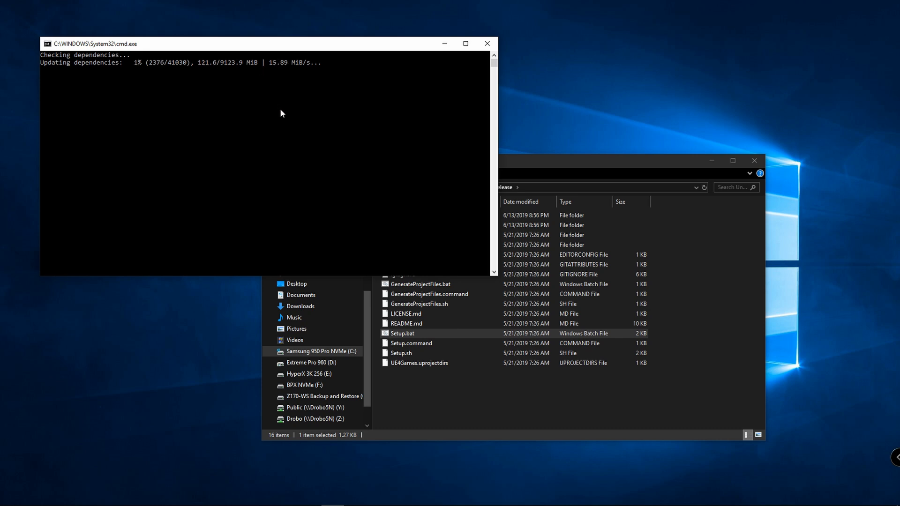
mouse_move(373, 52)
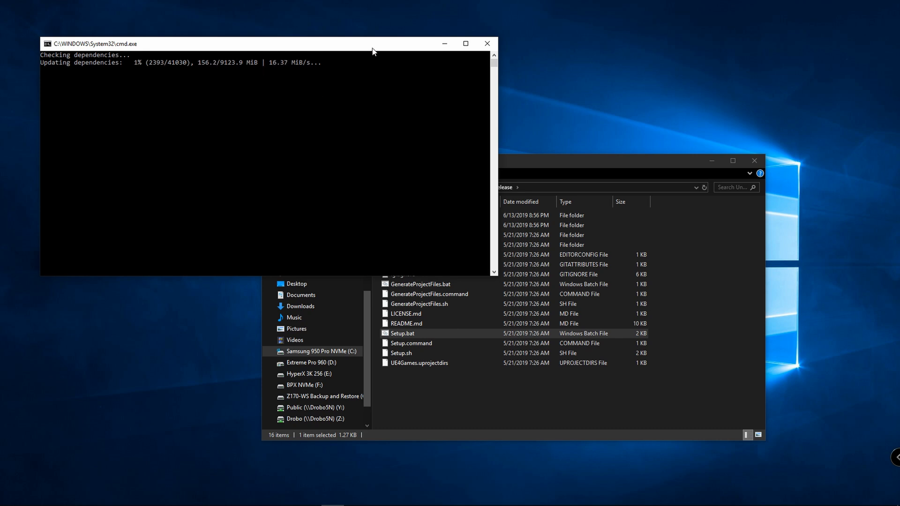
mouse_move(602, 138)
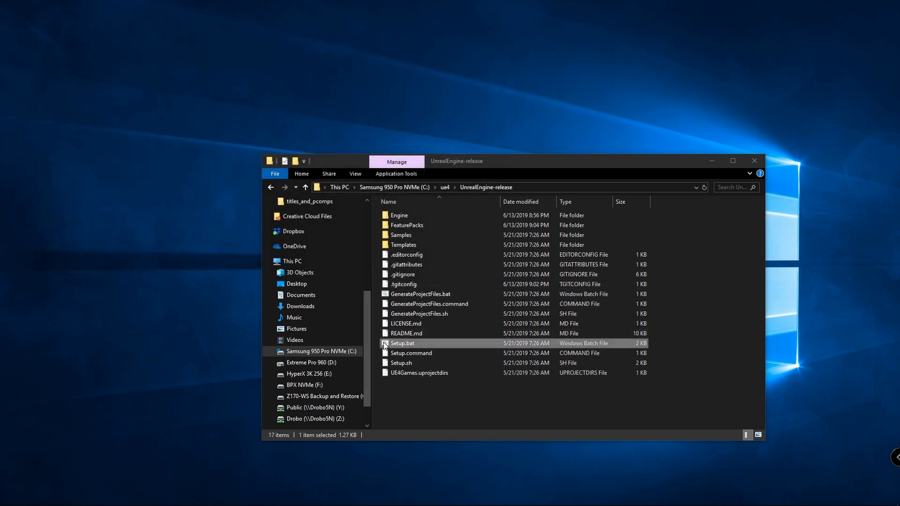
Step: Run GenerateProjectFiles.bat from the UnrealEngine-release folder
left_click(419, 294)
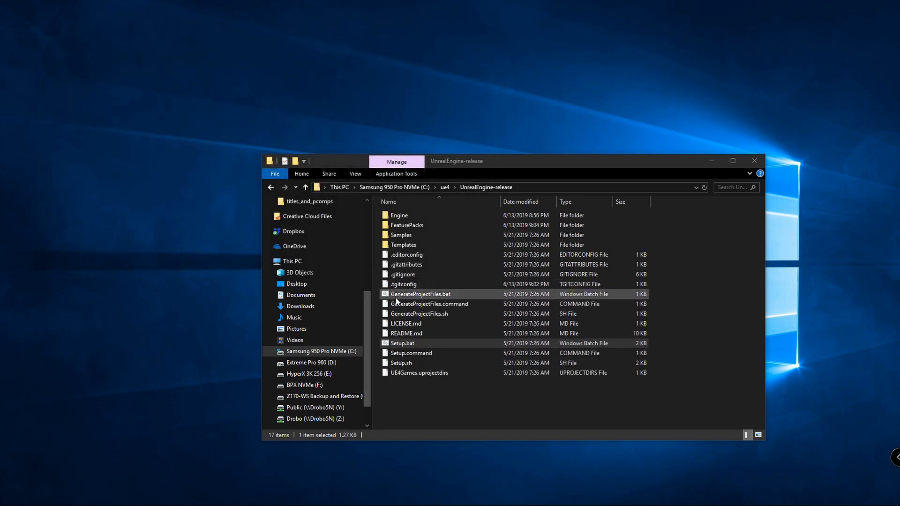
right_click(419, 294)
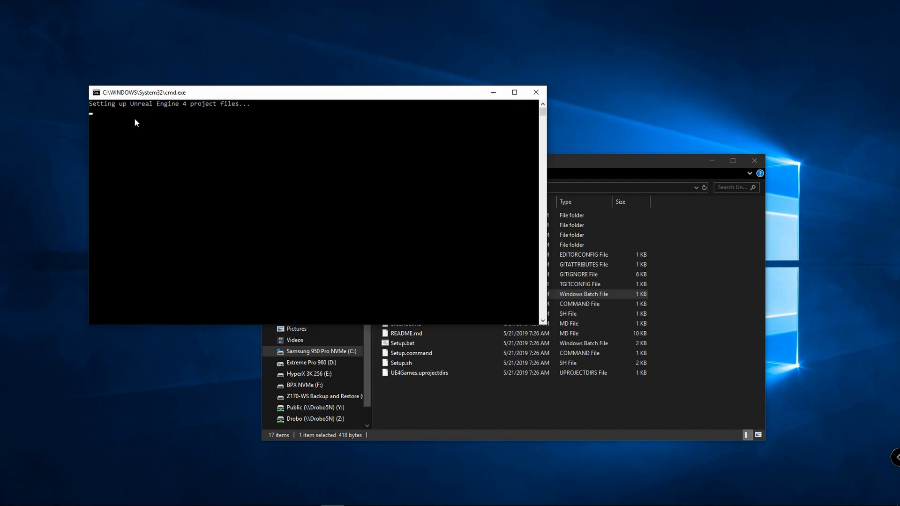
mouse_move(243, 144)
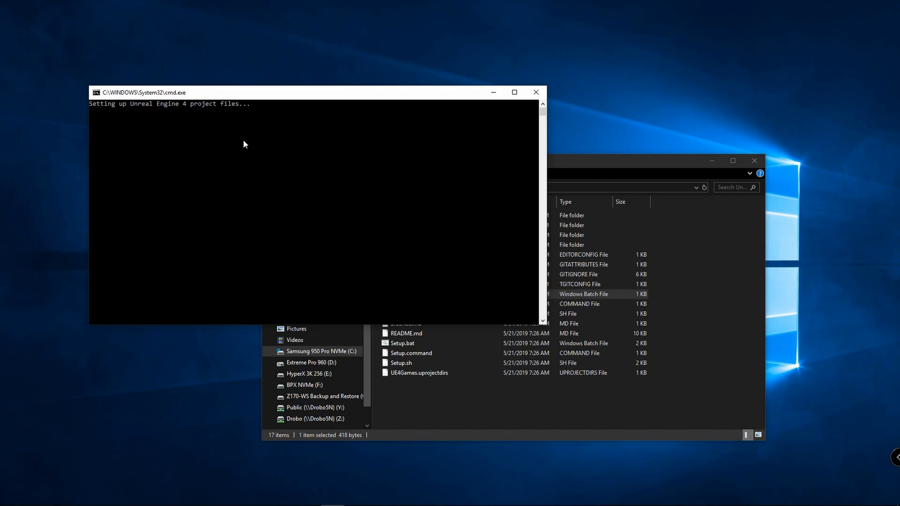
mouse_move(440, 180)
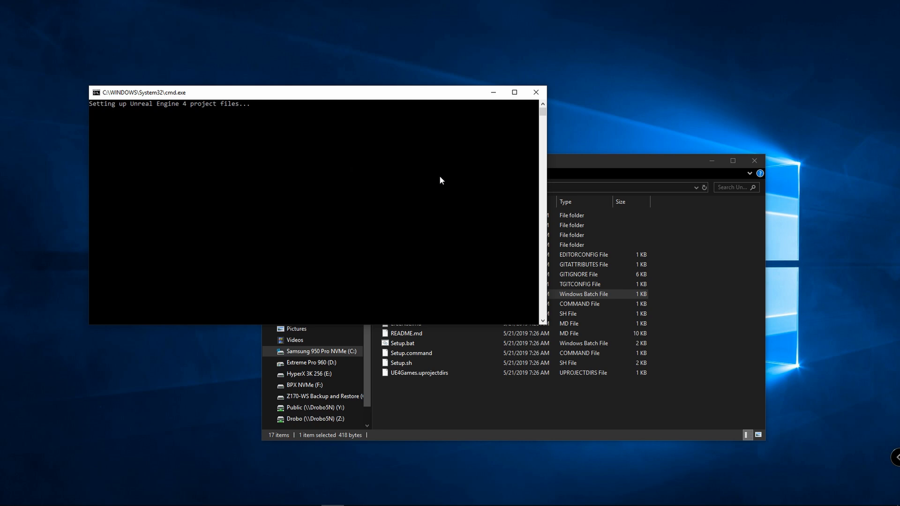
mouse_move(319, 136)
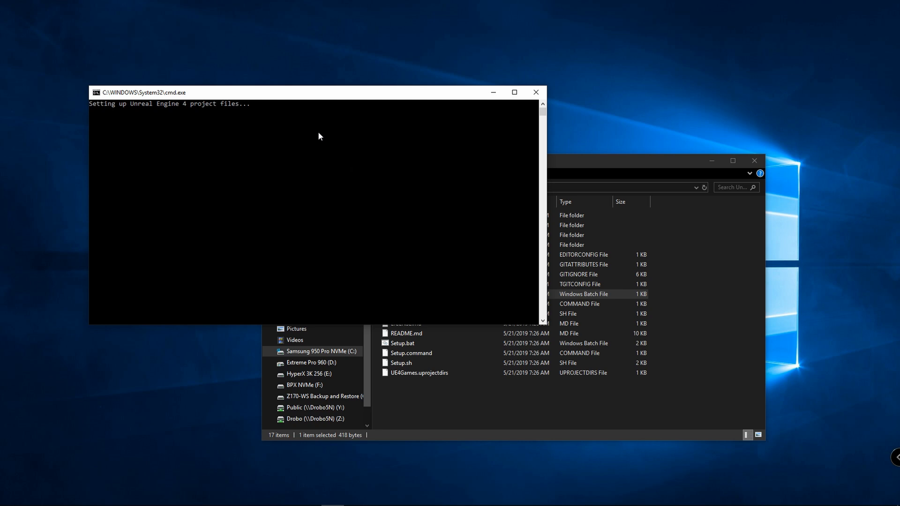